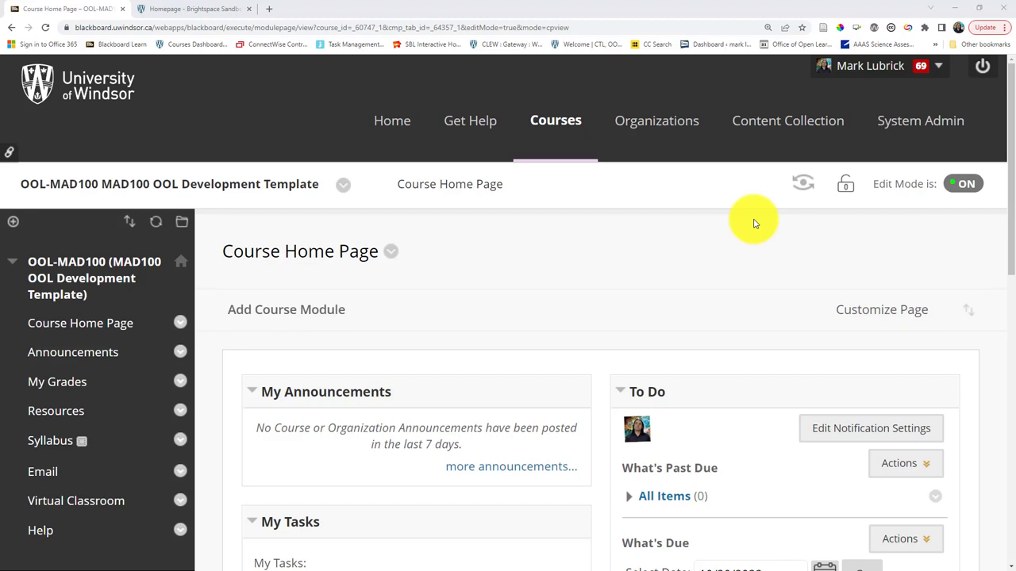
{"action": "mouse_move", "coordinate": [301, 222]}
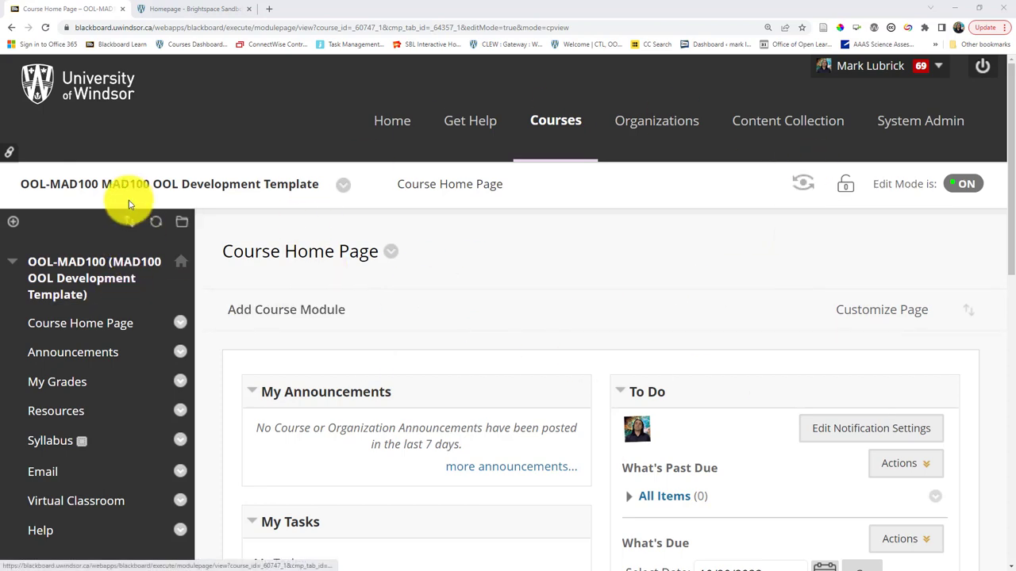
Expand Packages and Utilities in the MAD100 course panel and go to Export/Archive Course
{"action": "scroll", "scroll_direction": "down", "scroll_amount": 3}
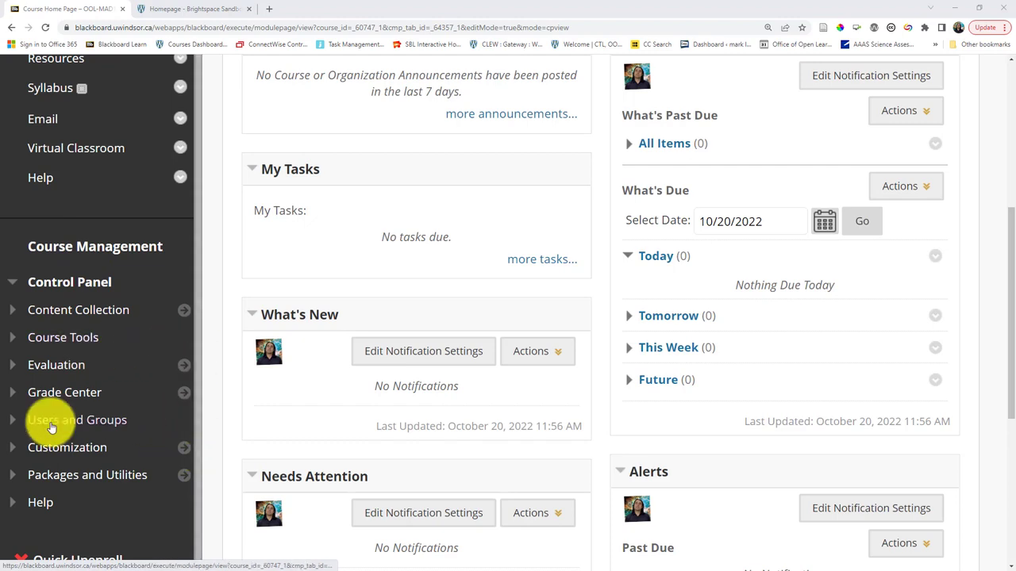
{"action": "mouse_move", "coordinate": [57, 475]}
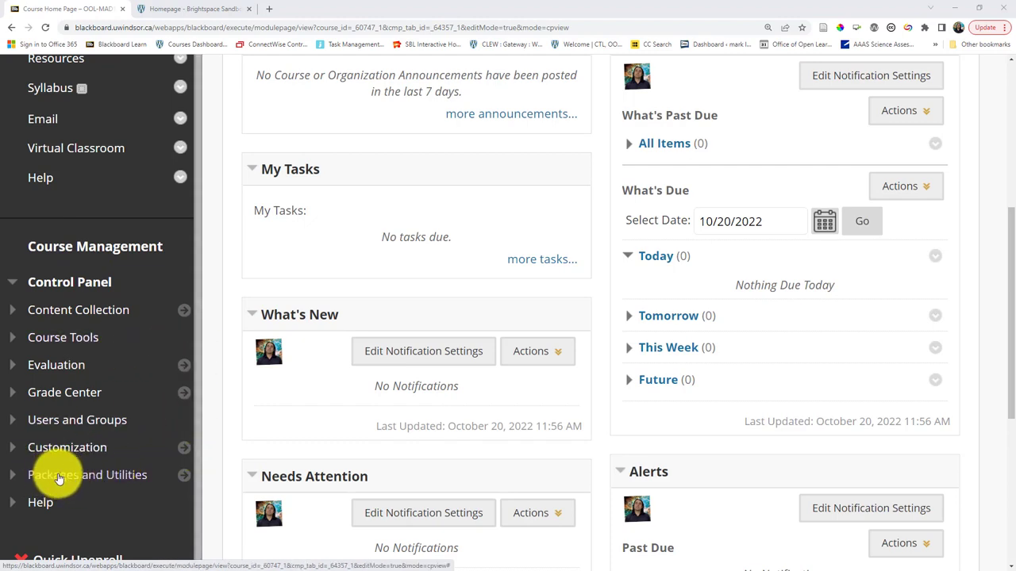
{"action": "left_click", "coordinate": [88, 474]}
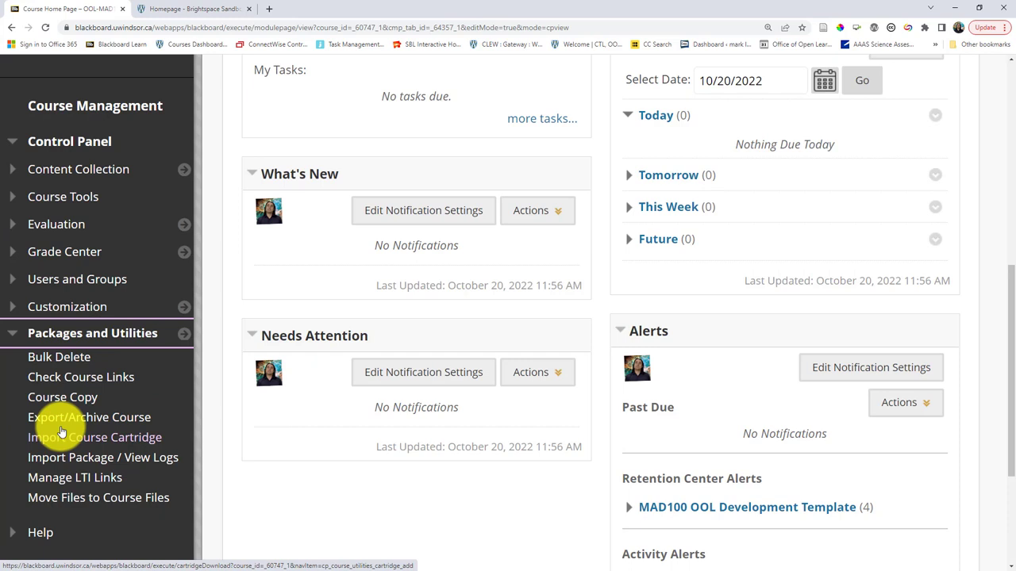
{"action": "mouse_move", "coordinate": [45, 425]}
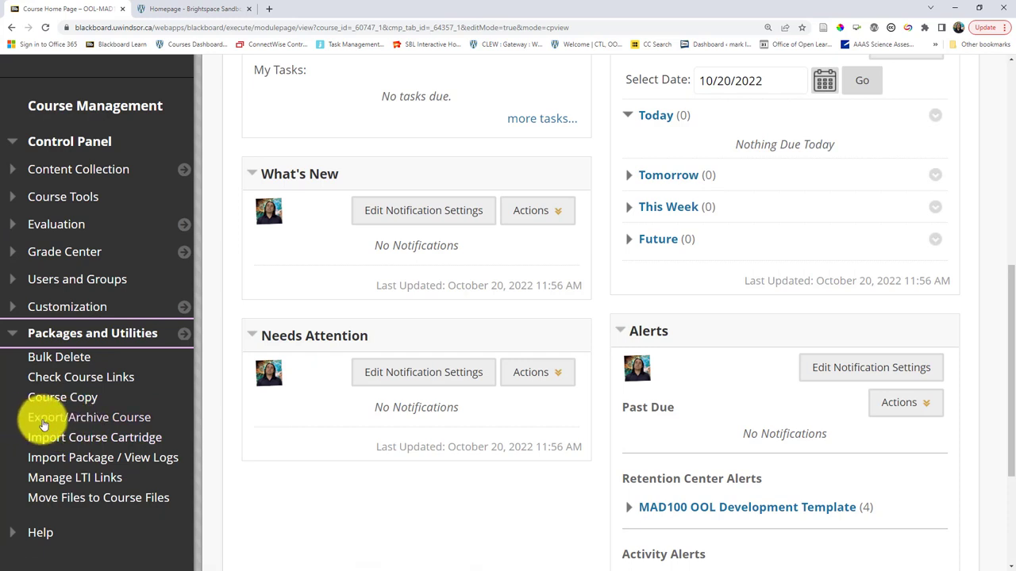
{"action": "left_click", "coordinate": [88, 416]}
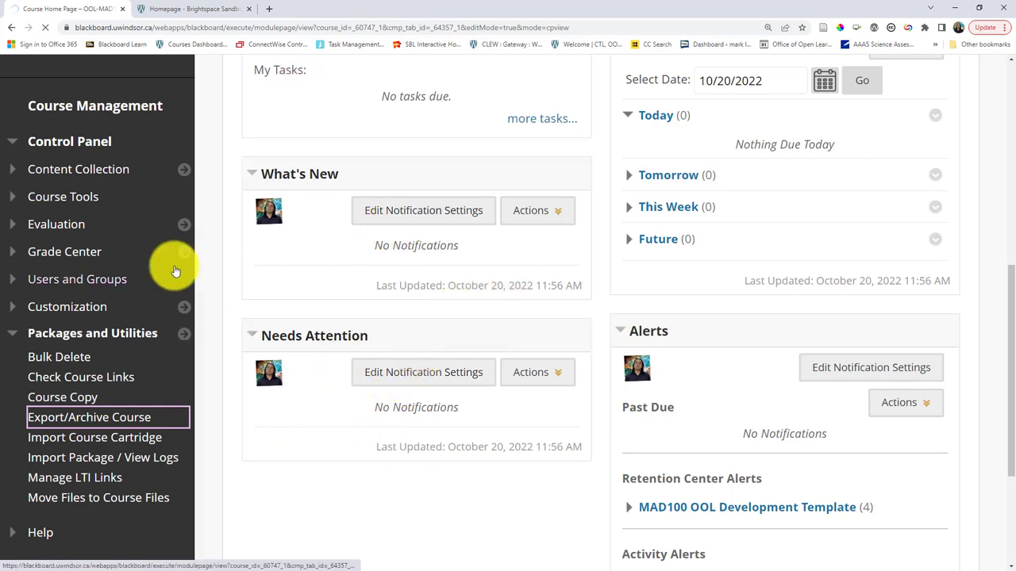
Choose Export Package on the MAD100 Export/Archive Course page
{"action": "left_click", "coordinate": [89, 416]}
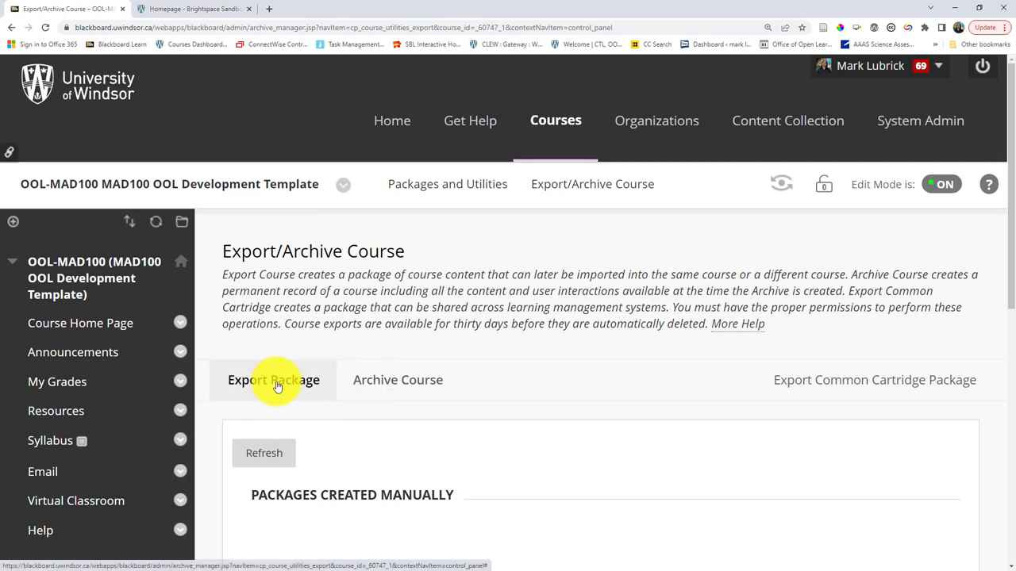
{"action": "left_click", "coordinate": [273, 379]}
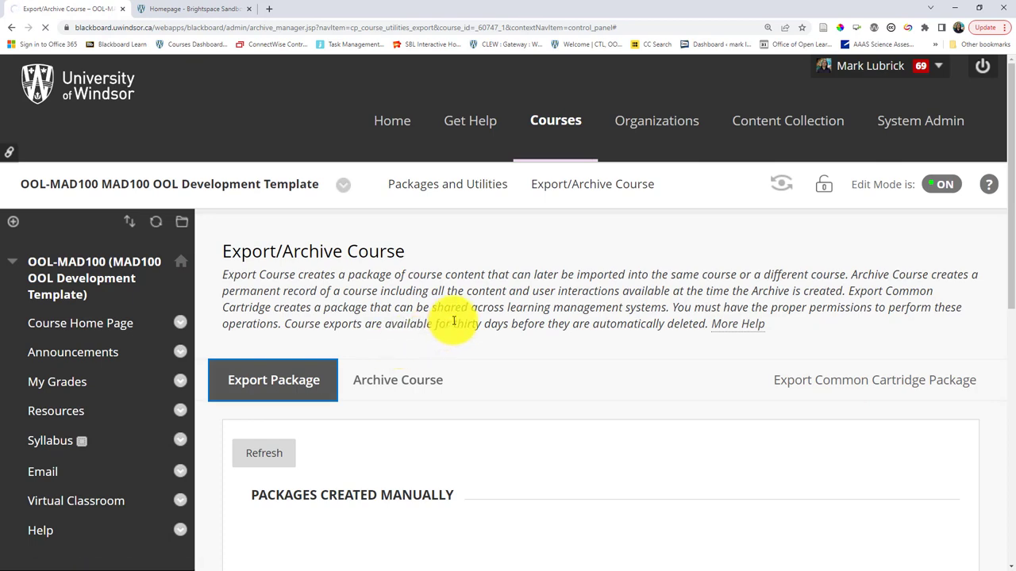
Select all course material types for inclusion in the MAD100 export package
{"action": "left_click", "coordinate": [273, 379]}
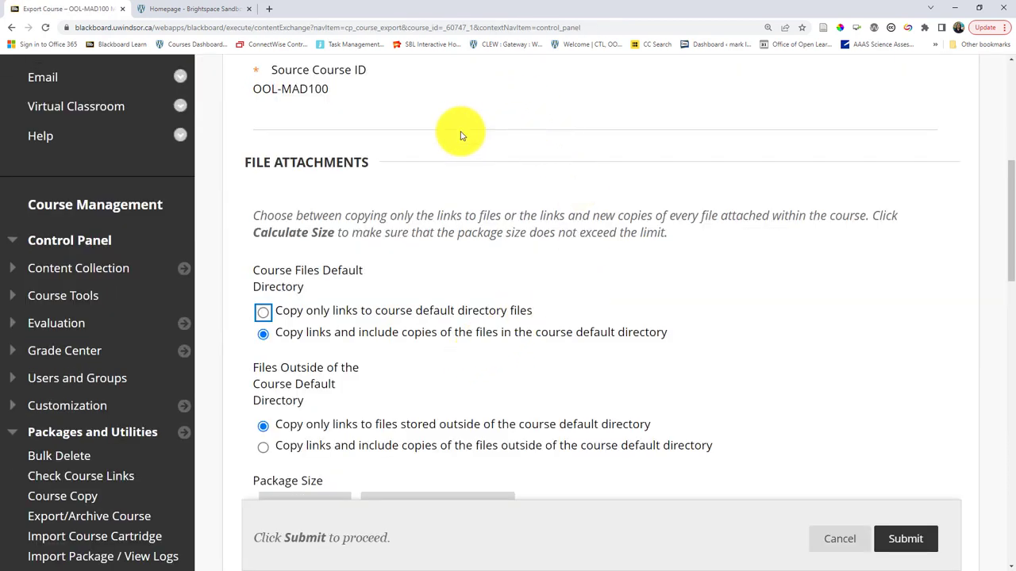
{"action": "mouse_move", "coordinate": [262, 231]}
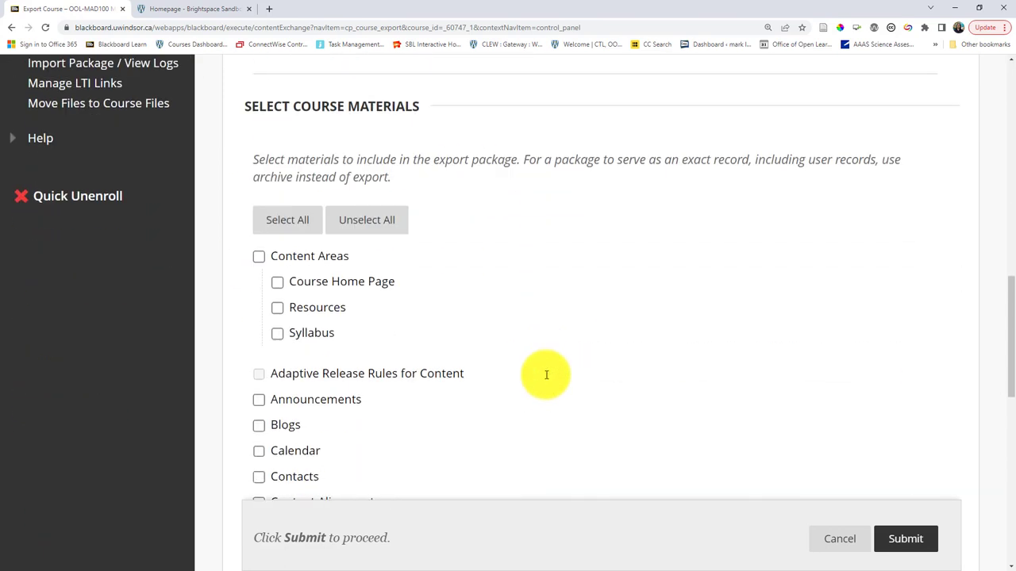
{"action": "mouse_move", "coordinate": [502, 314]}
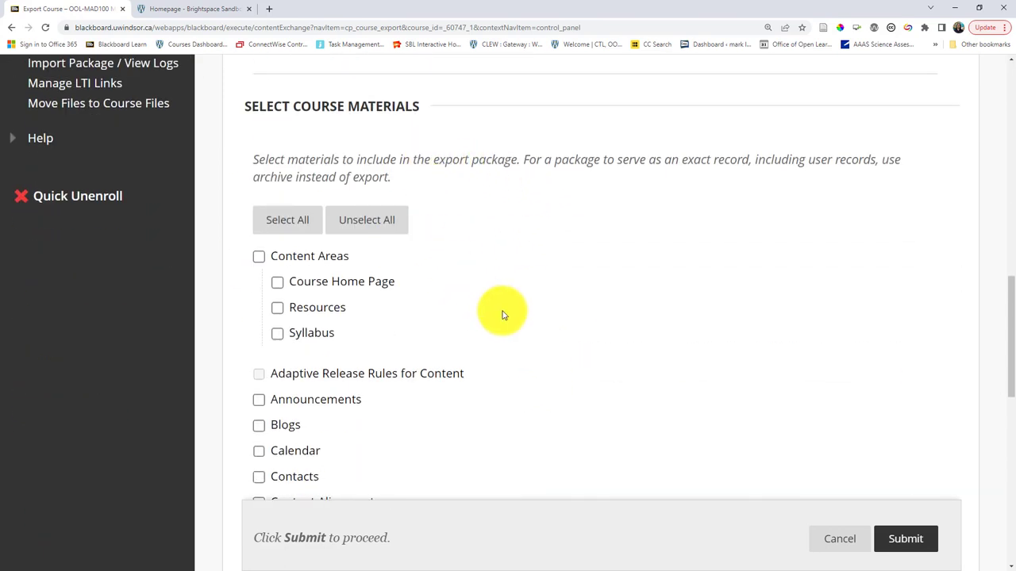
{"action": "mouse_move", "coordinate": [349, 286]}
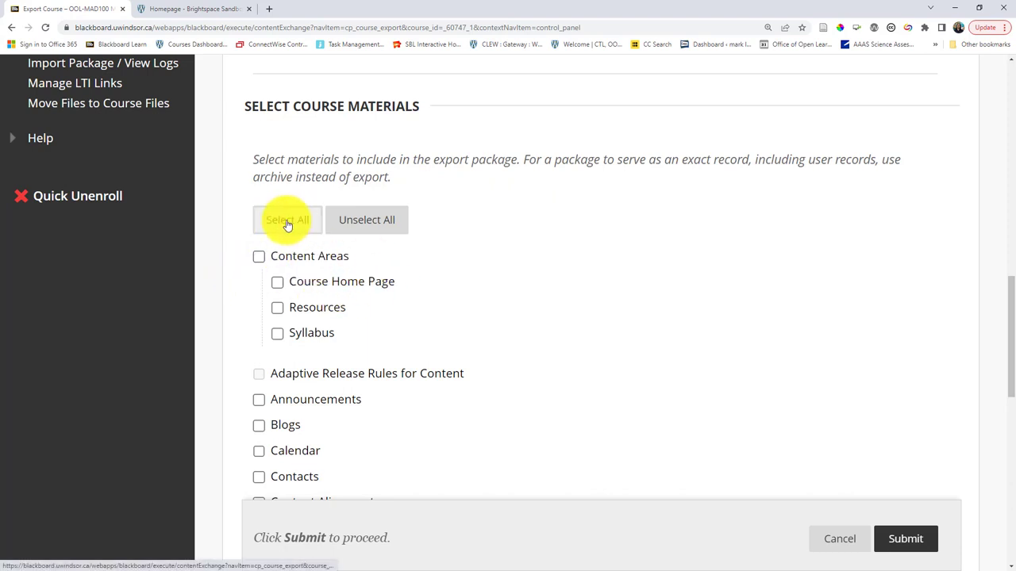
{"action": "left_click", "coordinate": [287, 219]}
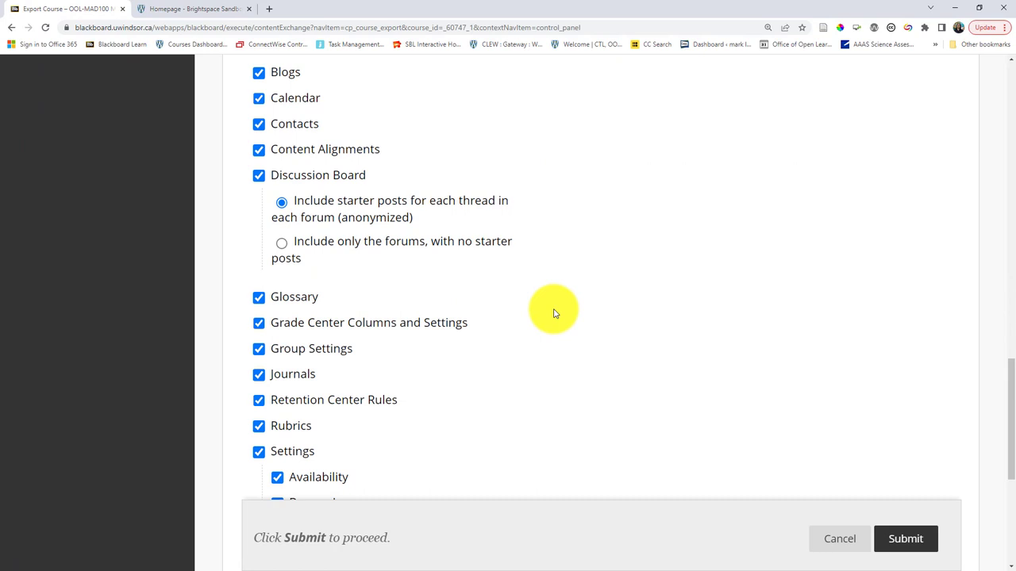
{"action": "scroll", "scroll_direction": "down", "scroll_amount": 3}
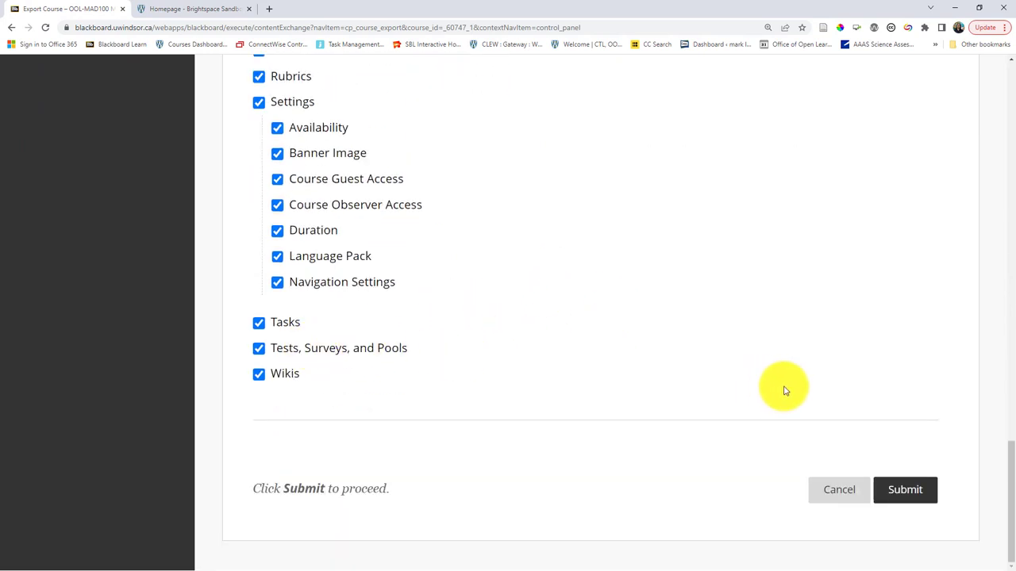
Submit the export, refresh the packages list and download ExportFile_OOL-MAD100_20221020120027.zip
{"action": "left_click", "coordinate": [904, 489]}
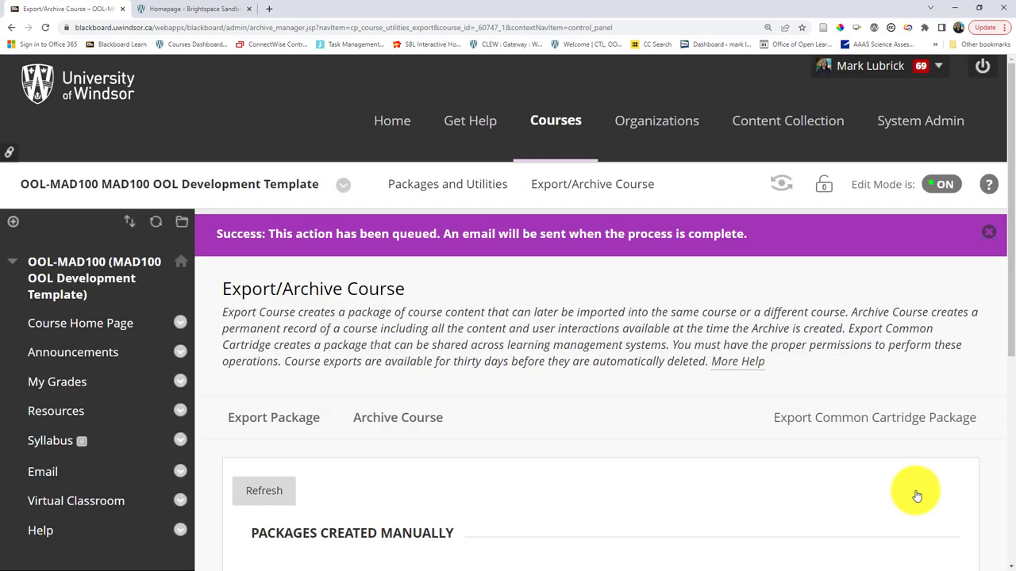
{"action": "mouse_move", "coordinate": [495, 389]}
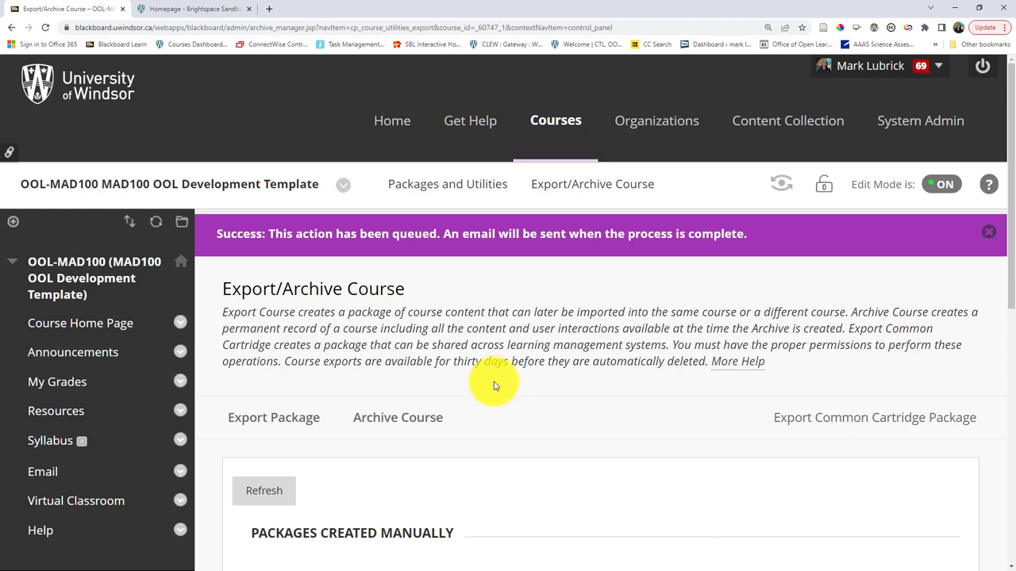
{"action": "mouse_move", "coordinate": [479, 405]}
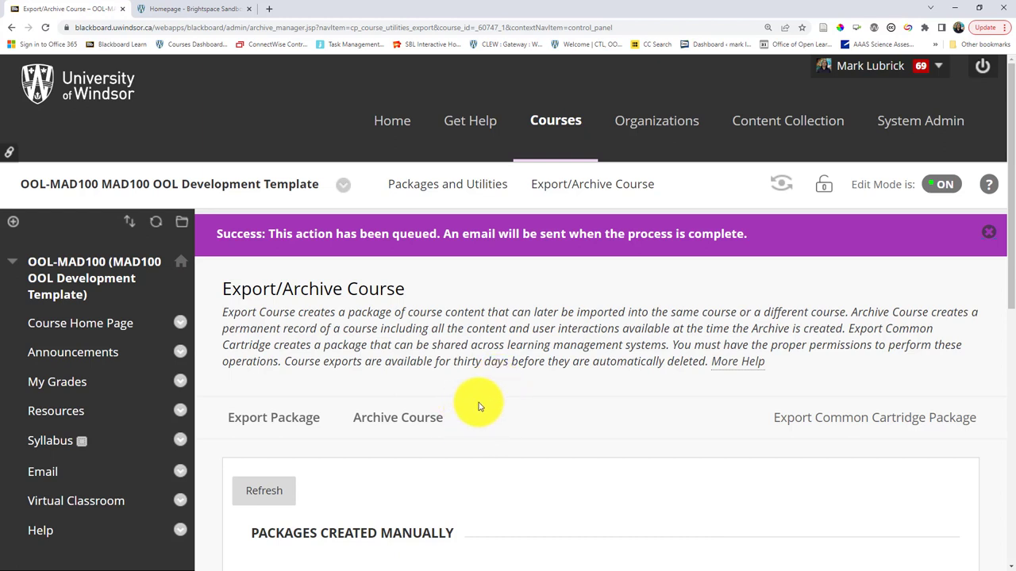
{"action": "scroll", "scroll_direction": "down", "scroll_amount": 3}
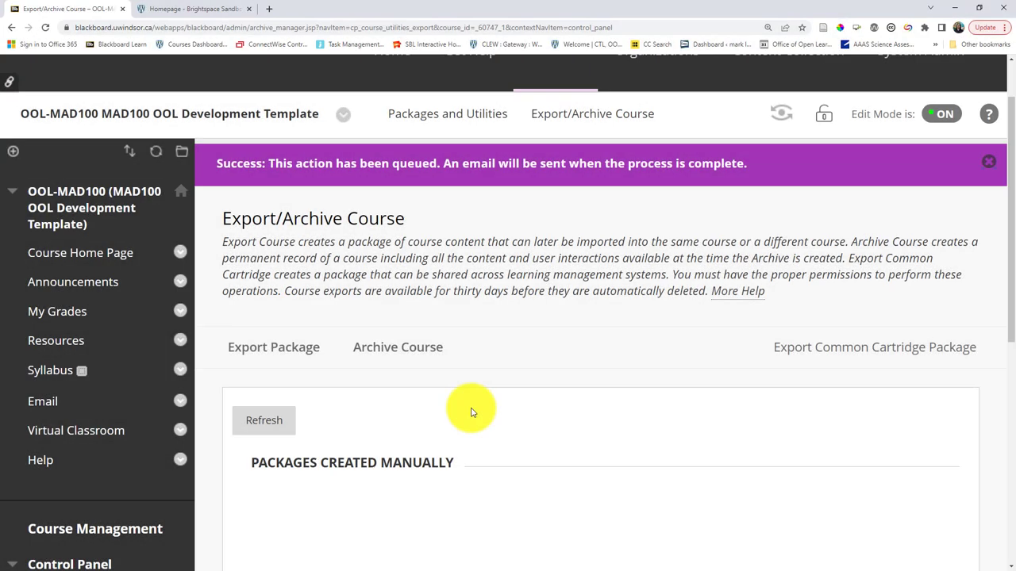
{"action": "mouse_move", "coordinate": [384, 426]}
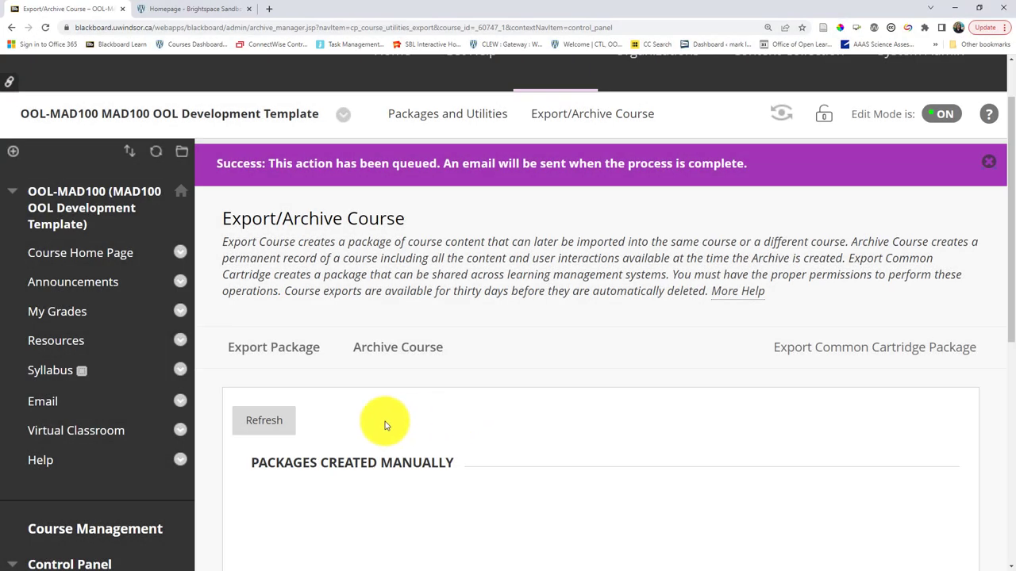
{"action": "mouse_move", "coordinate": [264, 421]}
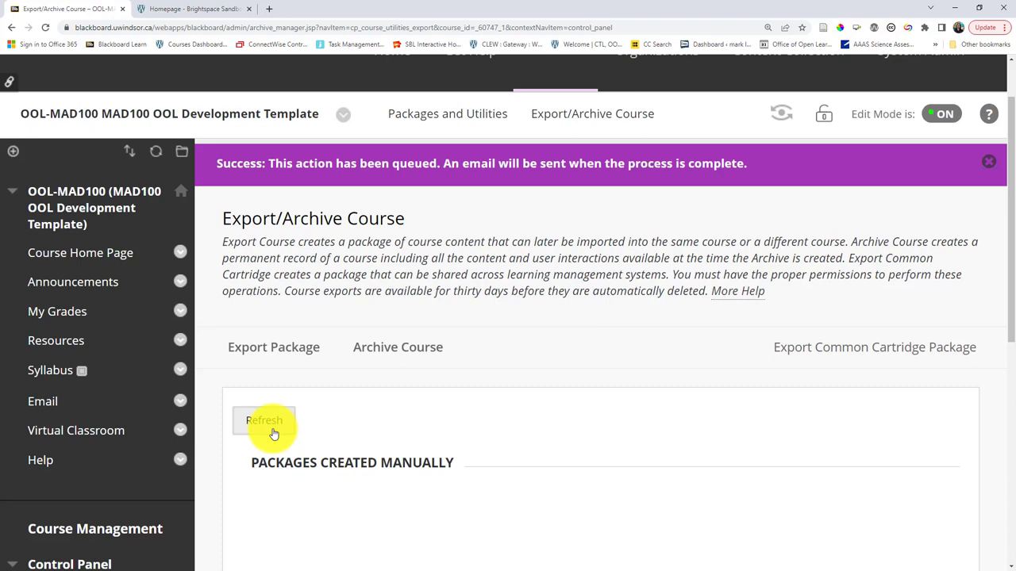
{"action": "left_click", "coordinate": [264, 419]}
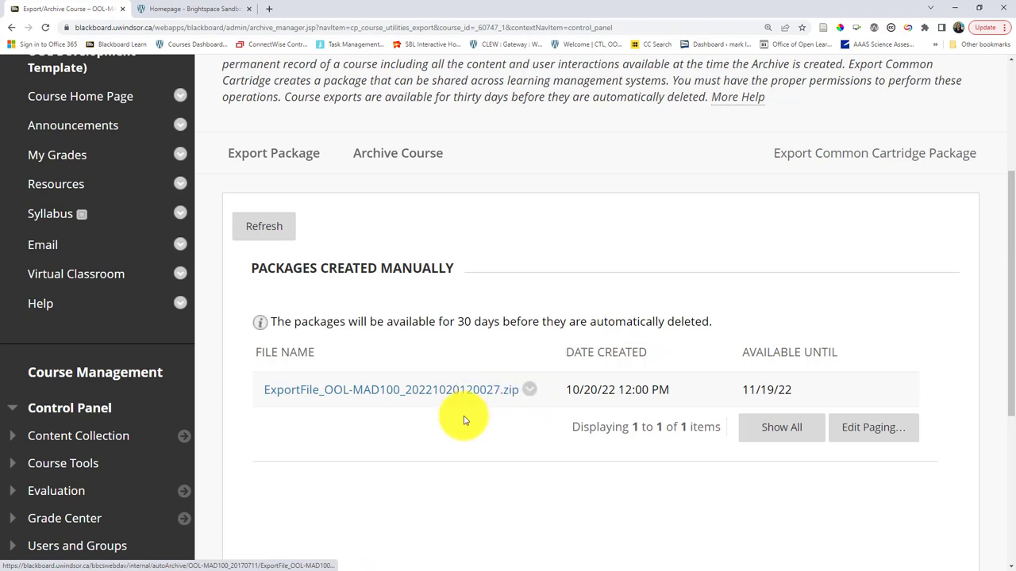
{"action": "left_click", "coordinate": [390, 390]}
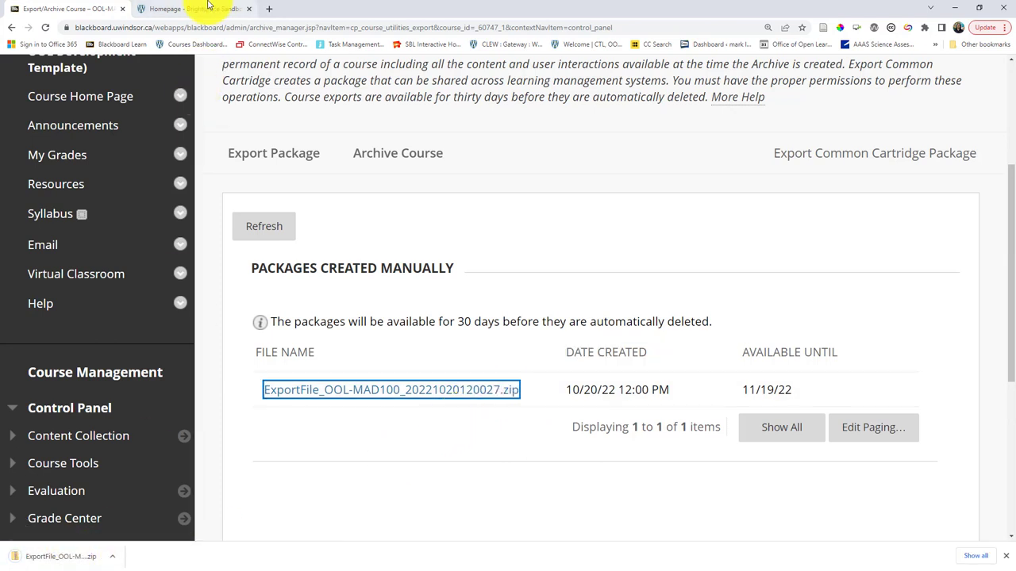
Switch to the Brightspace sandbox and go to Course Admin > Import / Export / Copy Components
{"action": "left_click", "coordinate": [194, 9]}
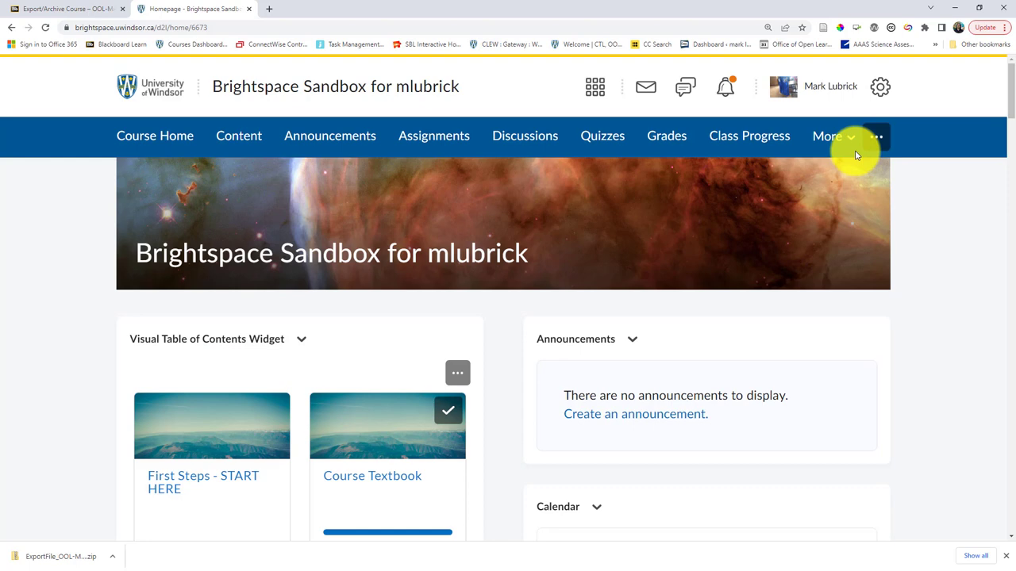
{"action": "mouse_move", "coordinate": [876, 143]}
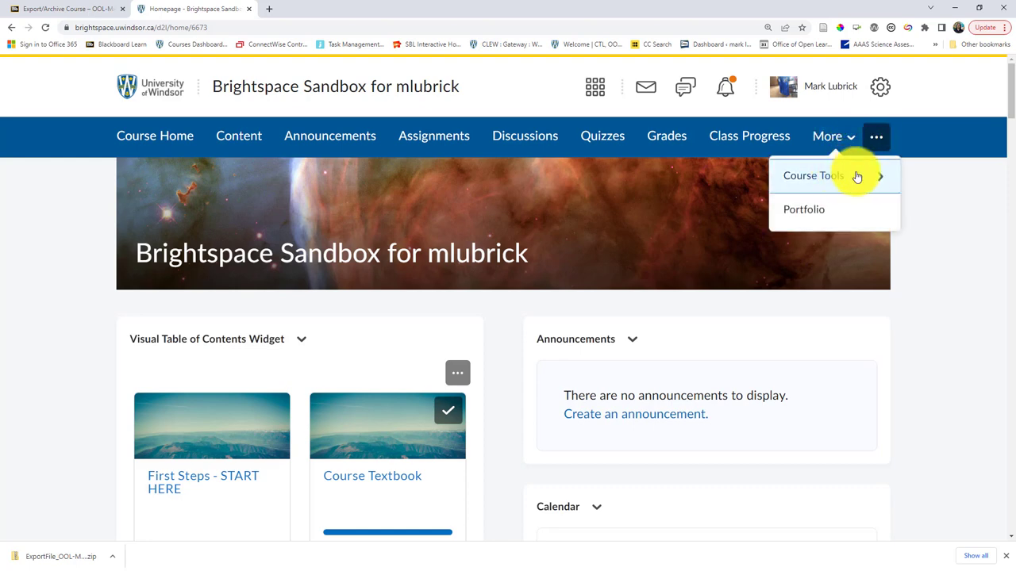
{"action": "left_click", "coordinate": [812, 175]}
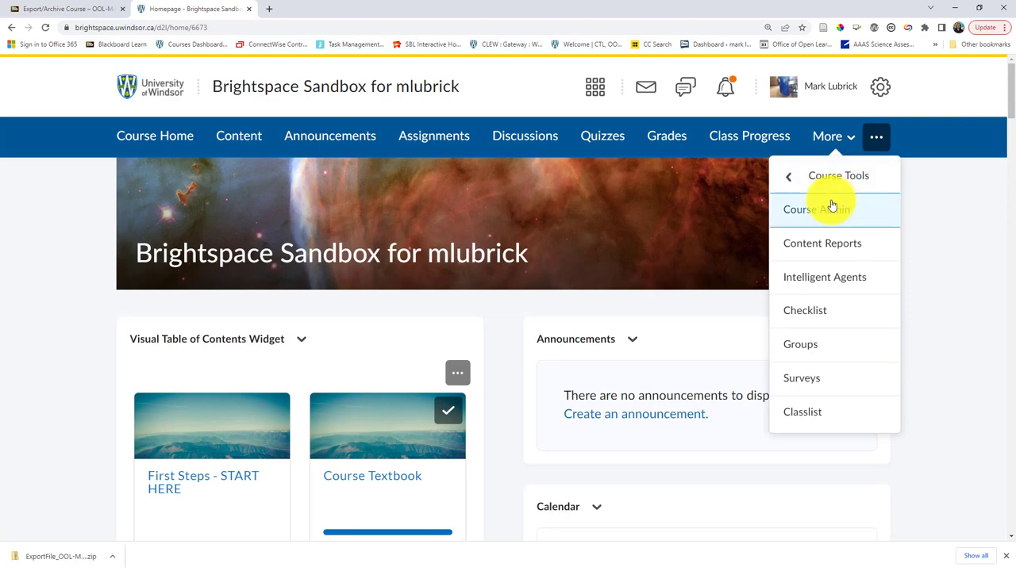
{"action": "left_click", "coordinate": [816, 209]}
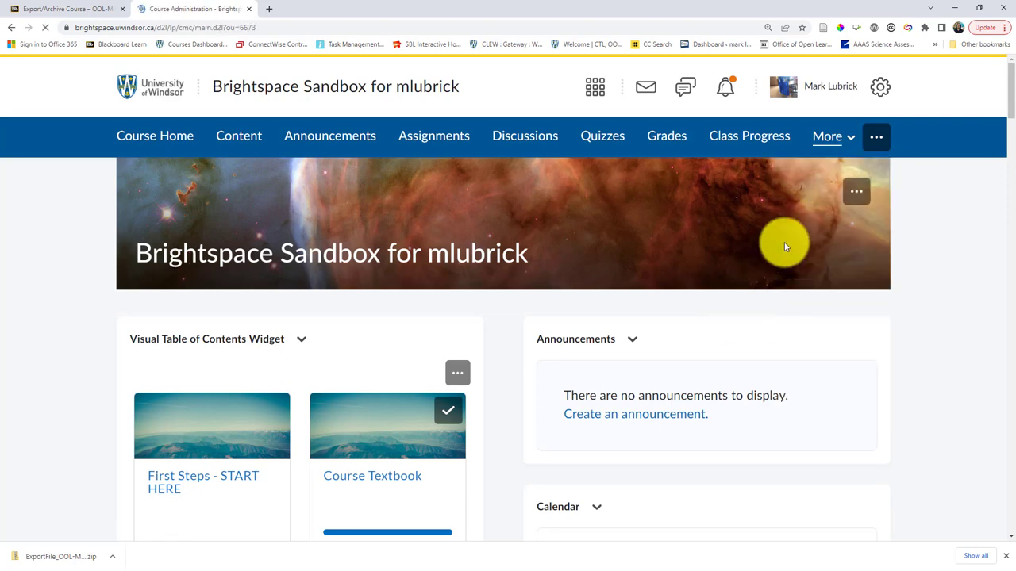
{"action": "left_click", "coordinate": [877, 137]}
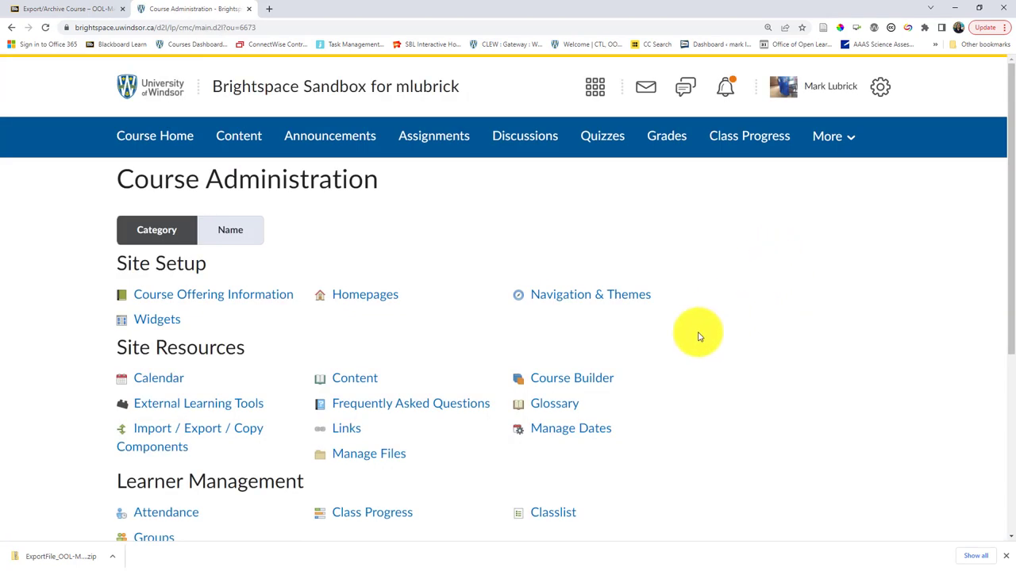
{"action": "mouse_move", "coordinate": [692, 355]}
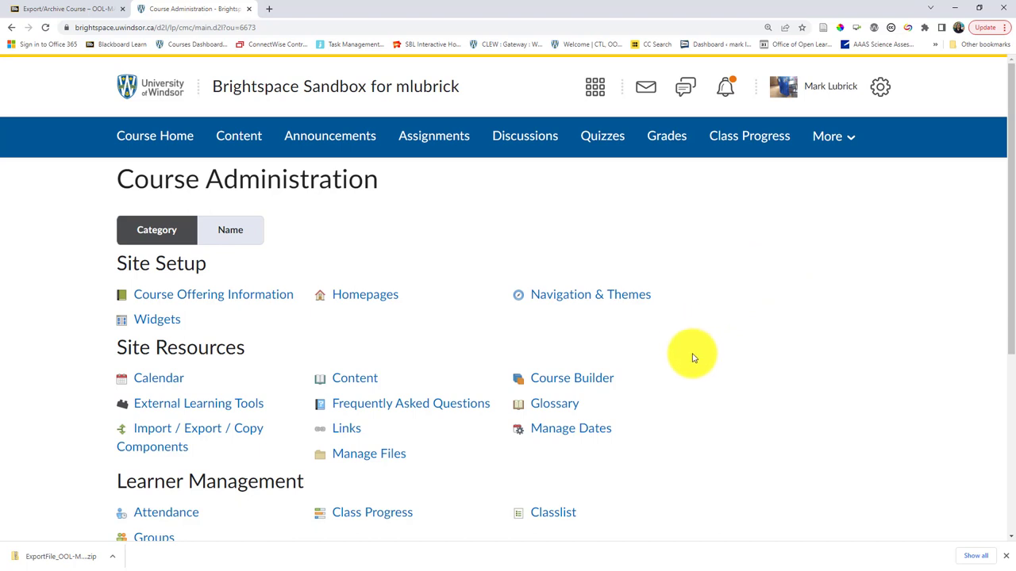
{"action": "mouse_move", "coordinate": [667, 321]}
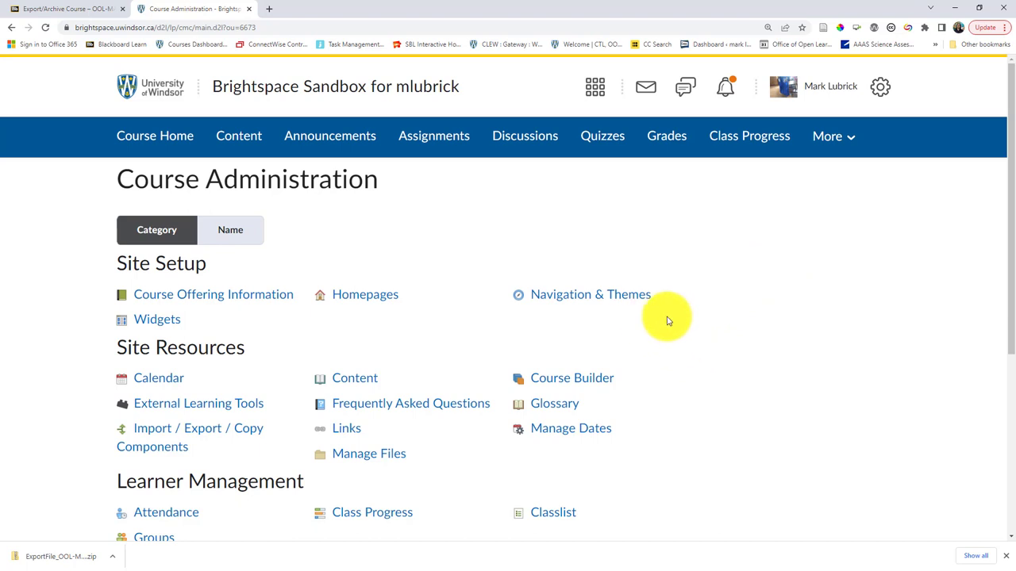
{"action": "mouse_move", "coordinate": [475, 219]}
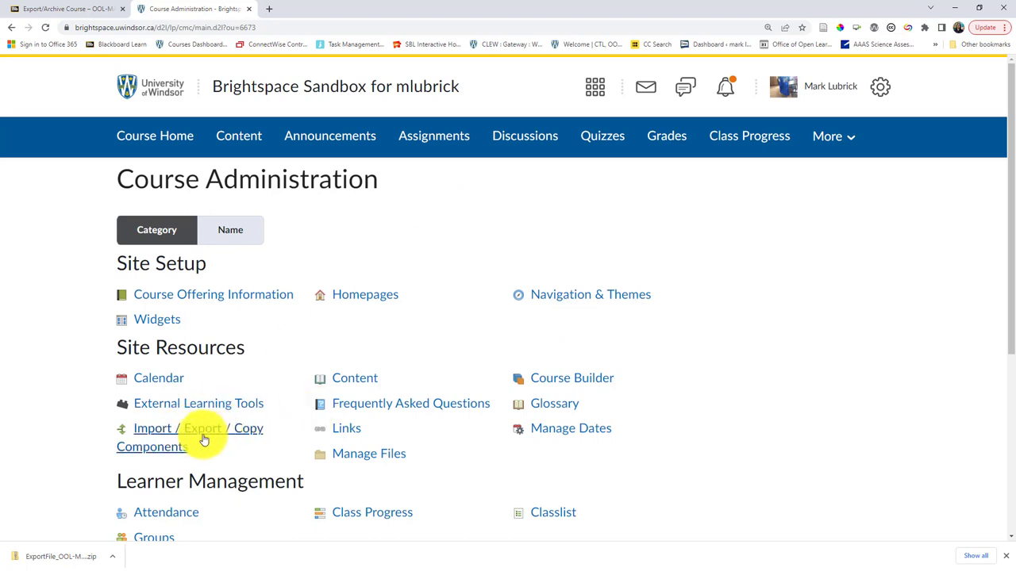
{"action": "left_click", "coordinate": [197, 428]}
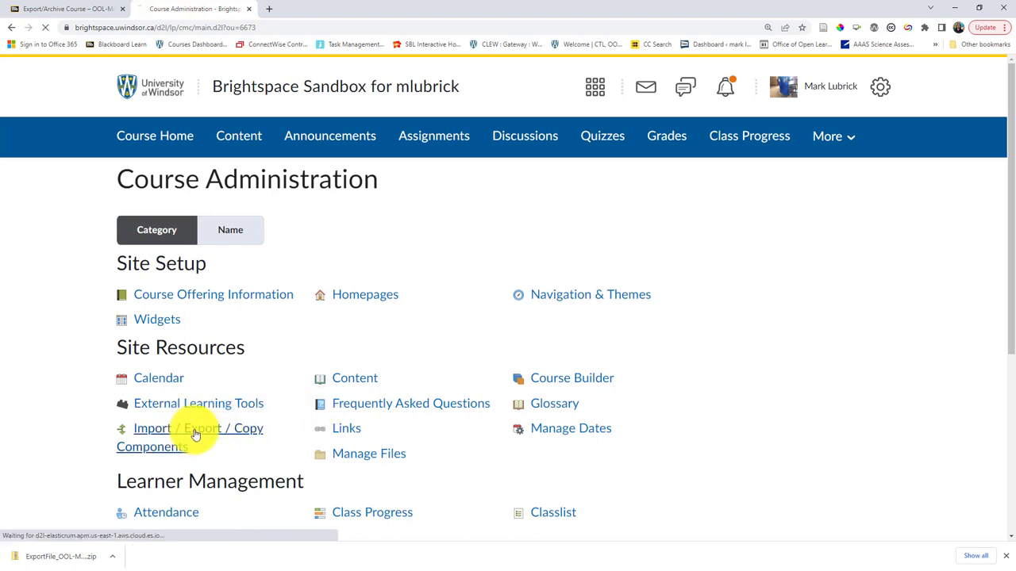
Choose Import Components from a course package and start the import
{"action": "left_click", "coordinate": [197, 429]}
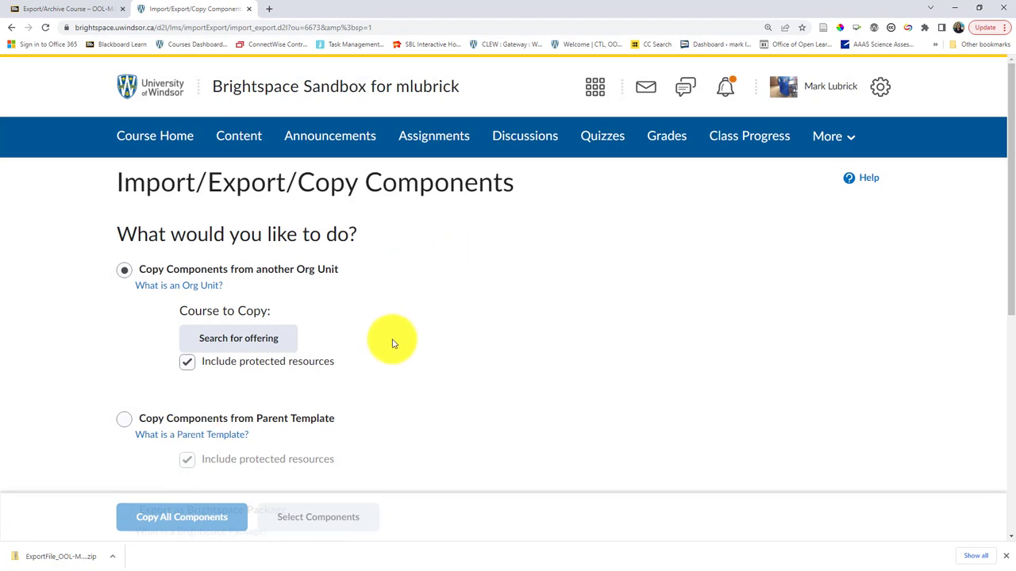
{"action": "scroll", "scroll_direction": "down", "scroll_amount": 3}
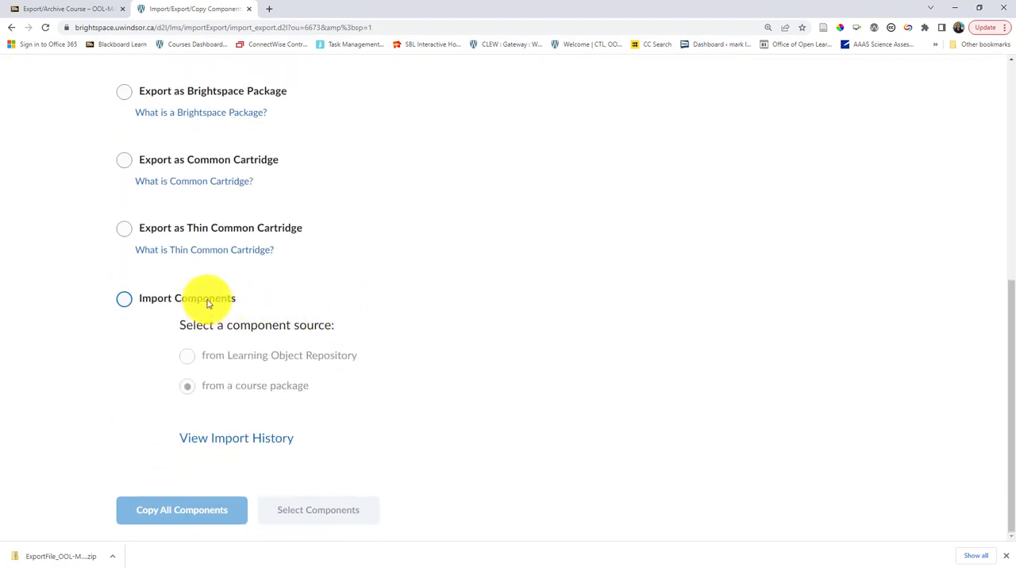
{"action": "left_click", "coordinate": [124, 298]}
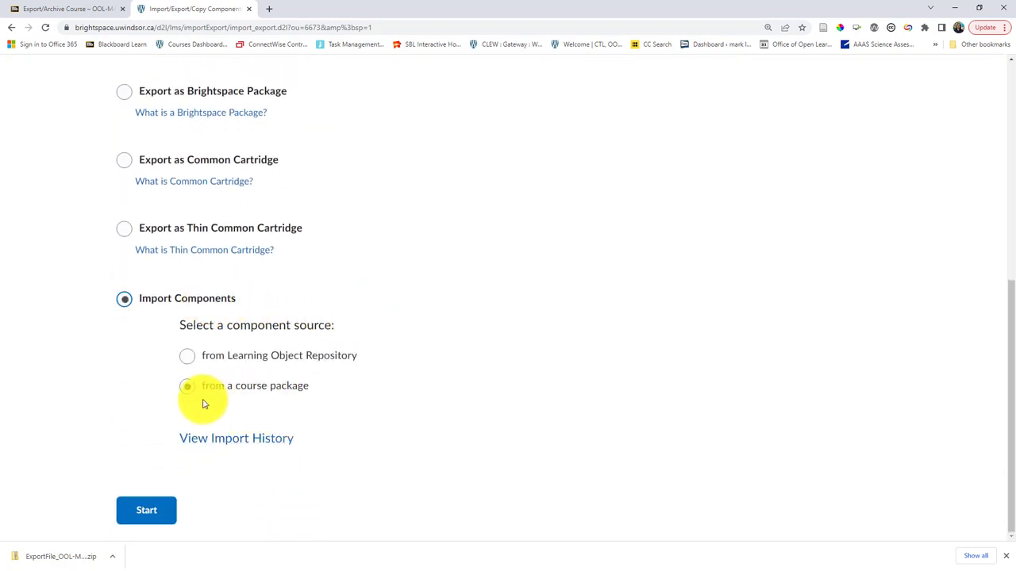
{"action": "left_click", "coordinate": [188, 386]}
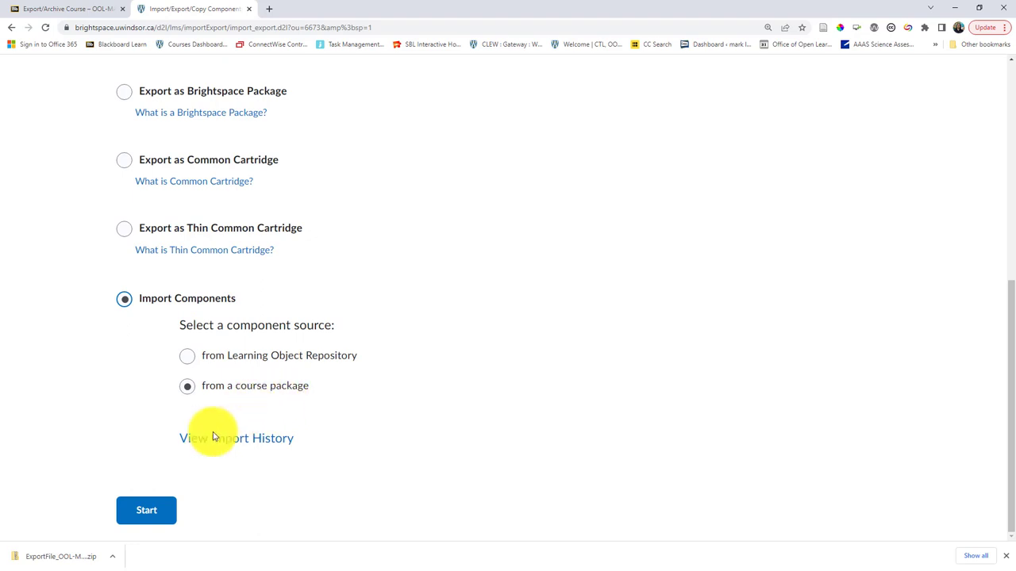
{"action": "left_click", "coordinate": [146, 511]}
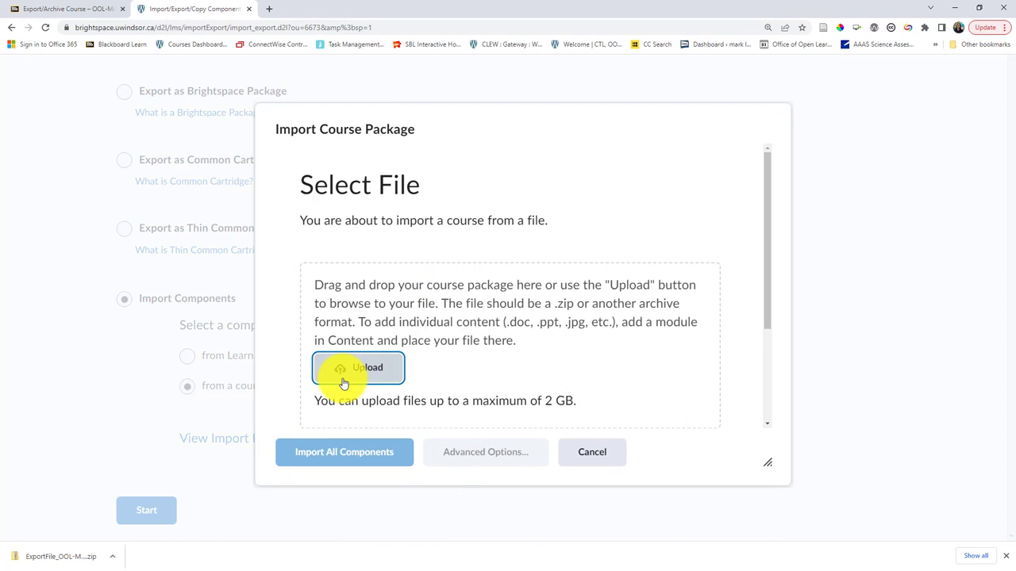
Upload the exported ExportFile_OOL-MAD100 zip and import all of its components
{"action": "left_click", "coordinate": [359, 368]}
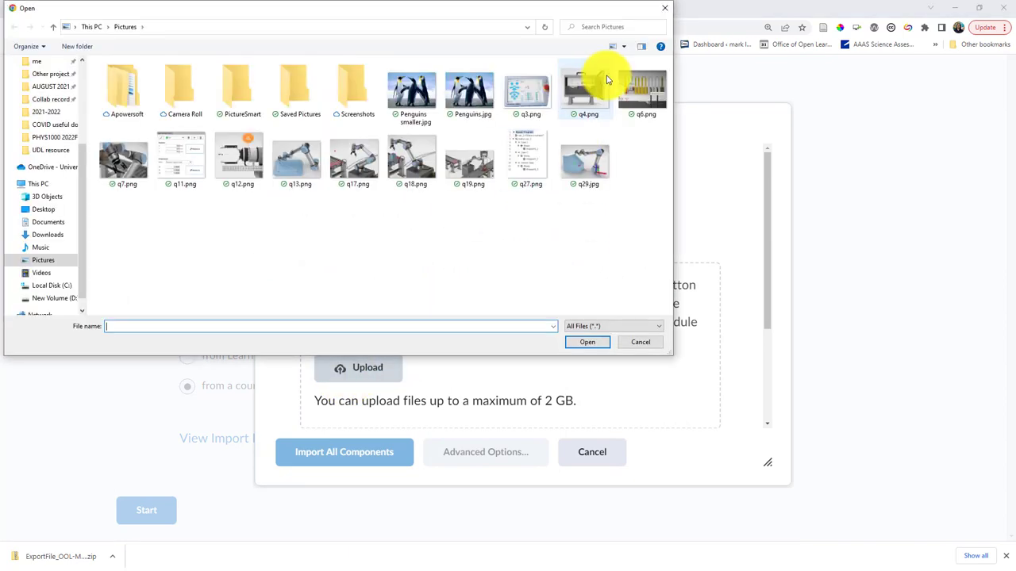
{"action": "left_click", "coordinate": [642, 343]}
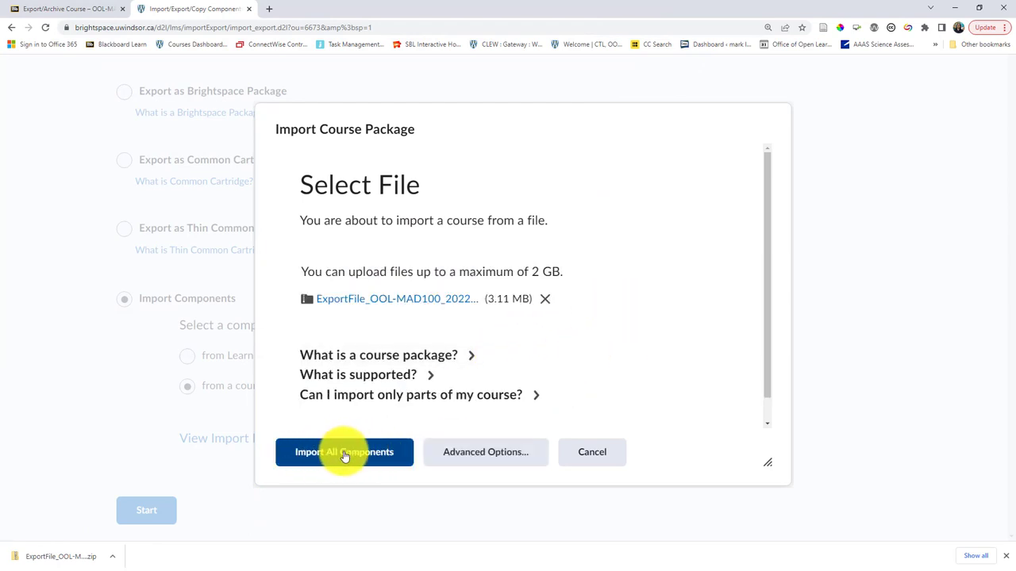
{"action": "mouse_move", "coordinate": [357, 459]}
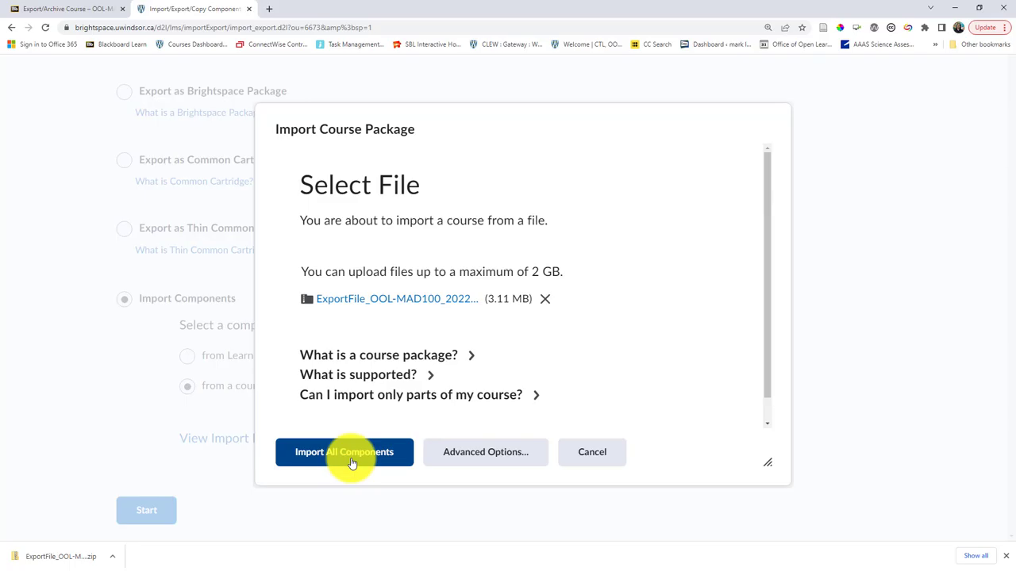
{"action": "left_click", "coordinate": [344, 451]}
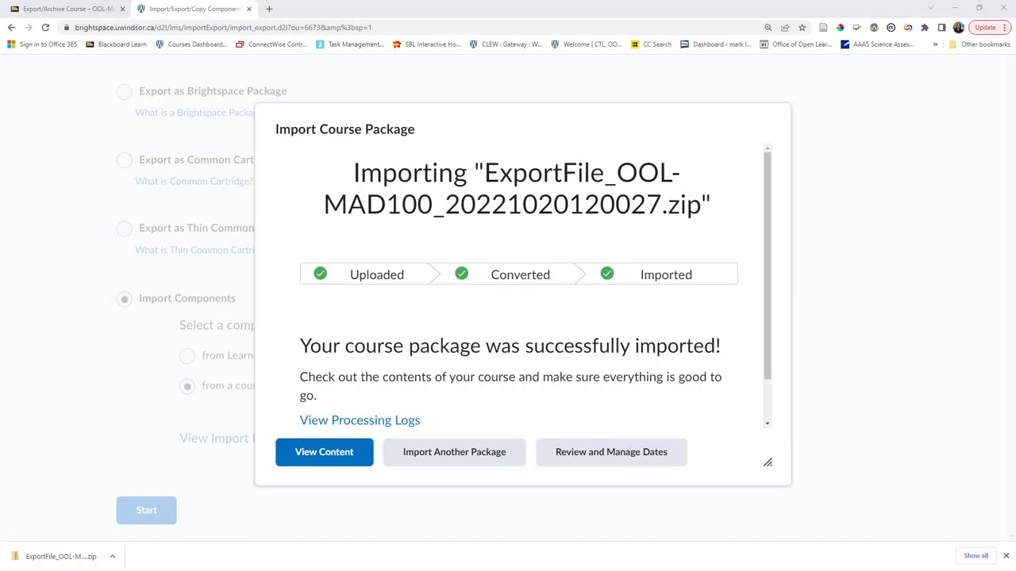
{"action": "mouse_move", "coordinate": [562, 273]}
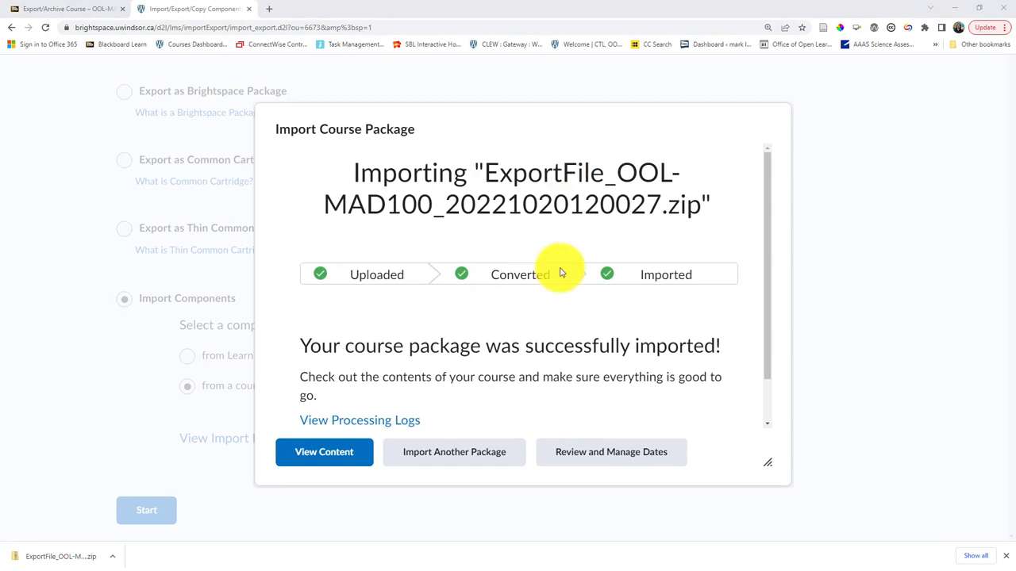
{"action": "mouse_move", "coordinate": [552, 346]}
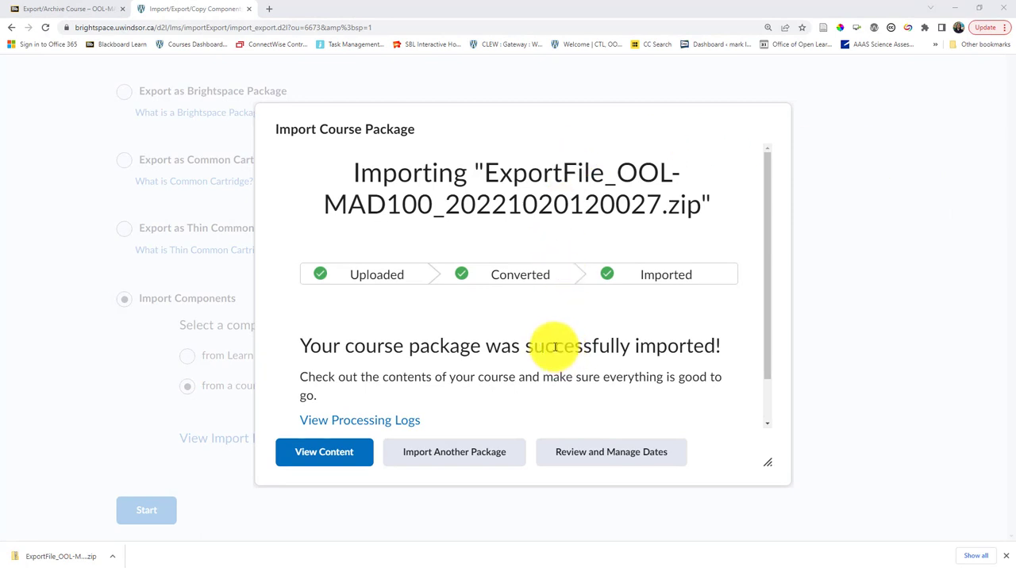
{"action": "mouse_move", "coordinate": [656, 412]}
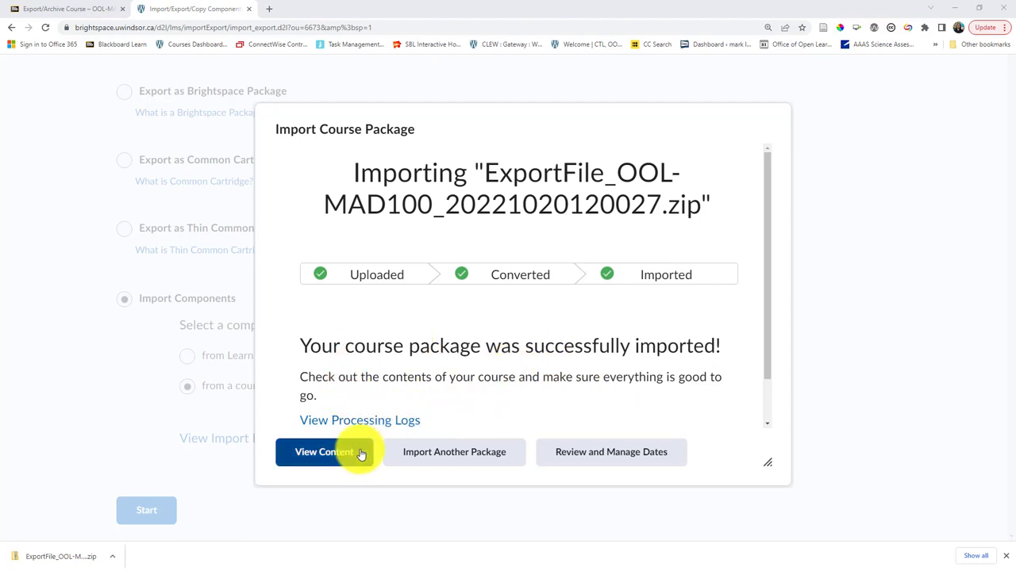
View the sandbox course content showing imported Part 1: Understanding Leadership and Management
{"action": "left_click", "coordinate": [324, 450]}
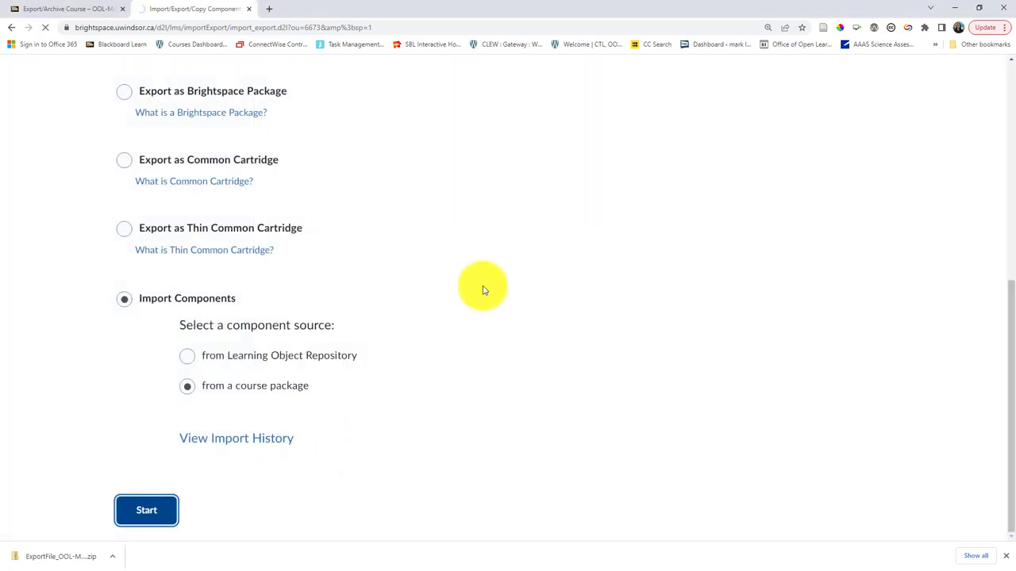
{"action": "left_click", "coordinate": [146, 511]}
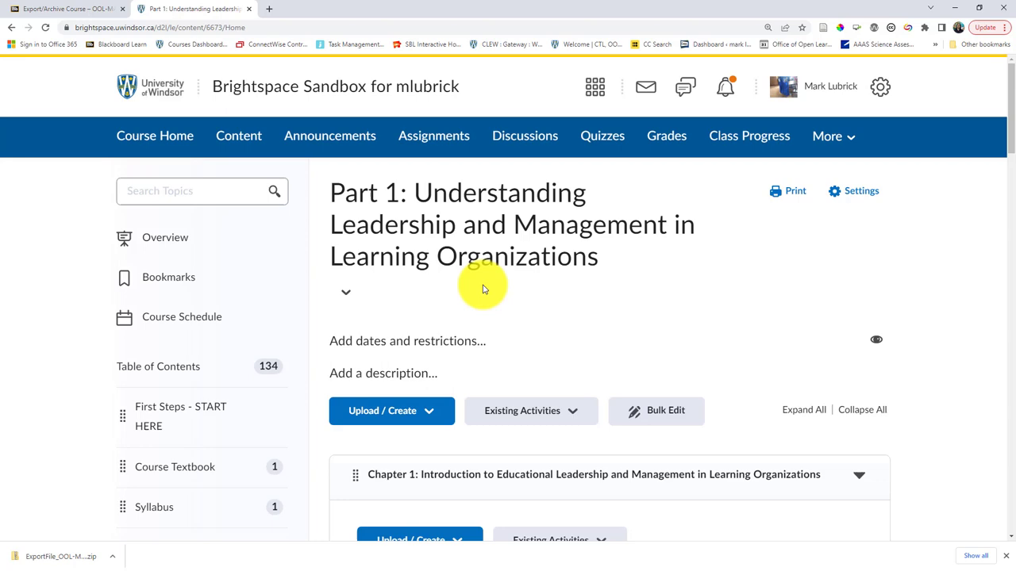